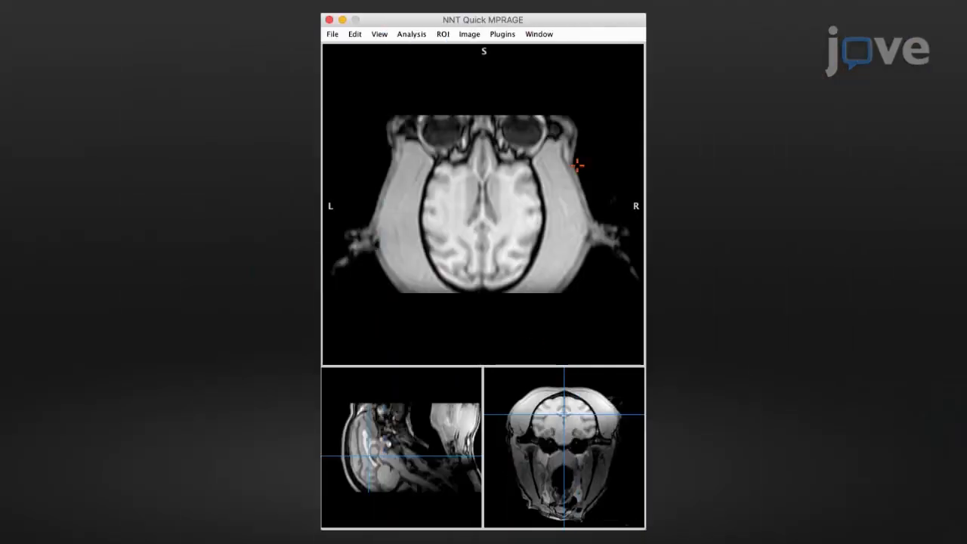
Step: Run BET brain extraction with intensity threshold 0.5 and gradient 0.0
left_click(501, 34)
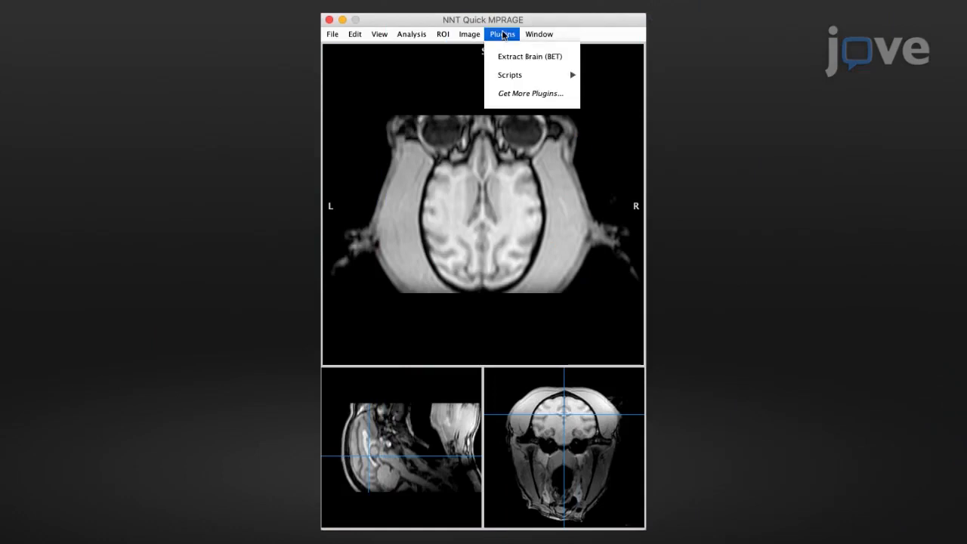
left_click(529, 56)
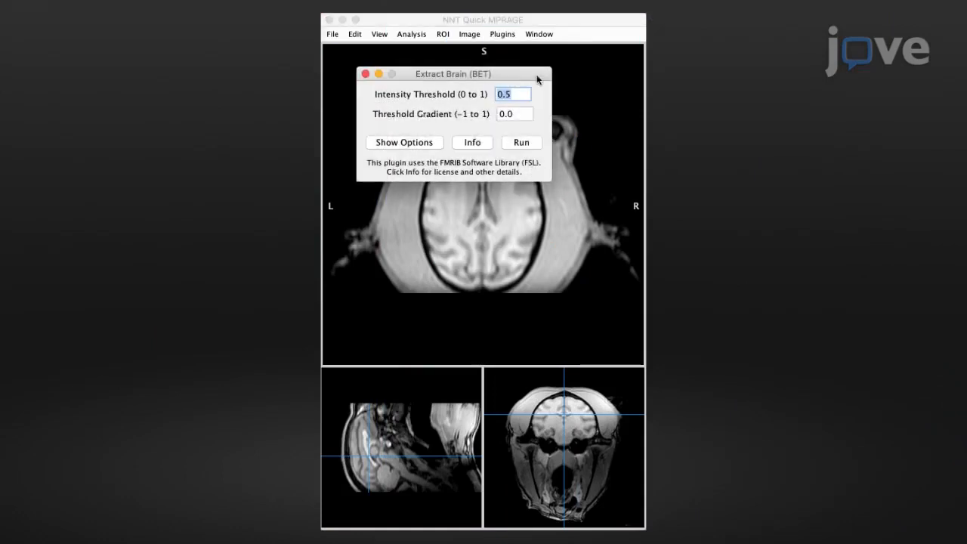
left_click(514, 113)
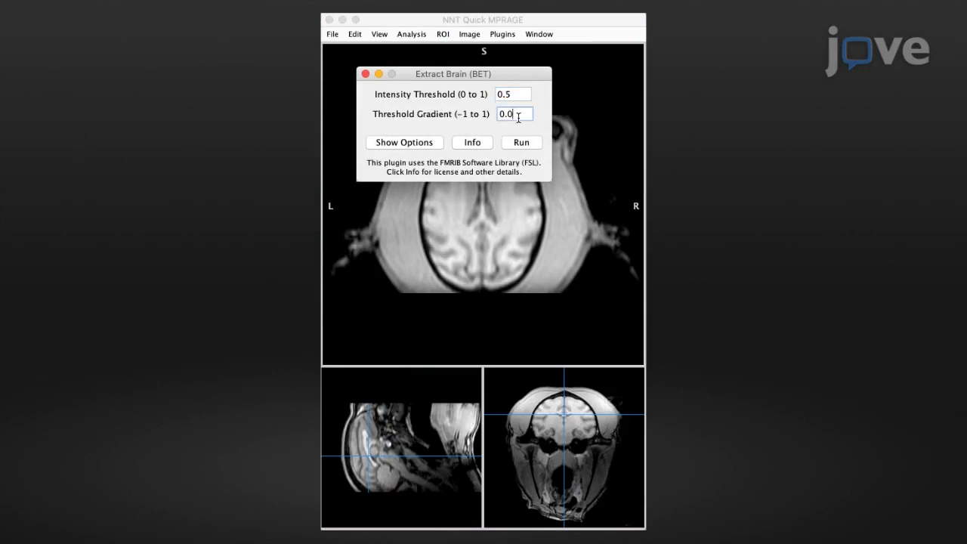
left_click(522, 142)
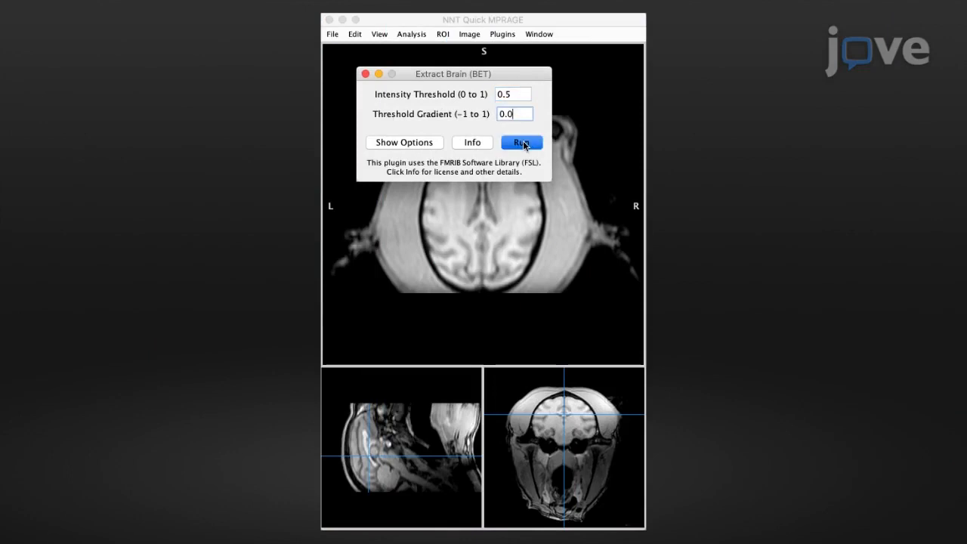
left_click(521, 142)
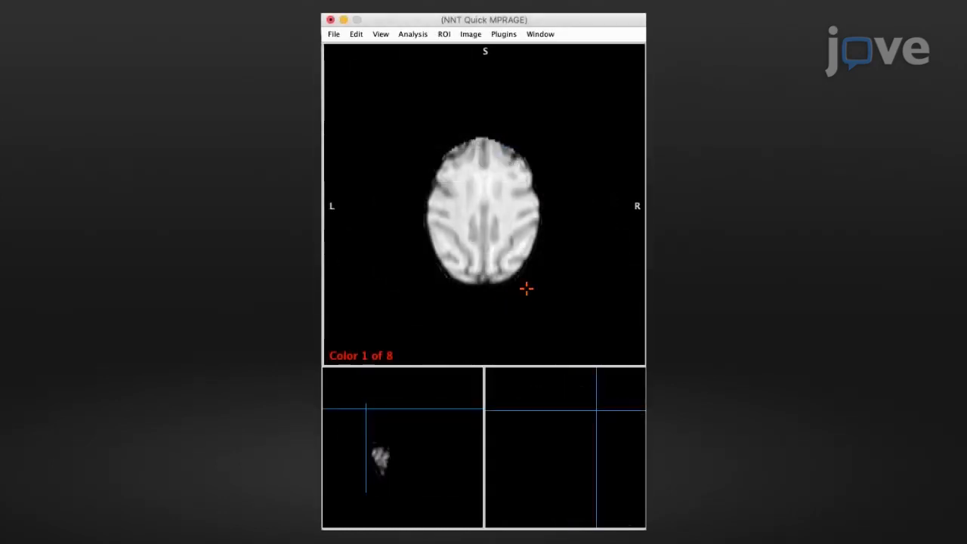
Step: Build a 3D brain surface with the threshold lowered from 760 to 600
left_click(470, 34)
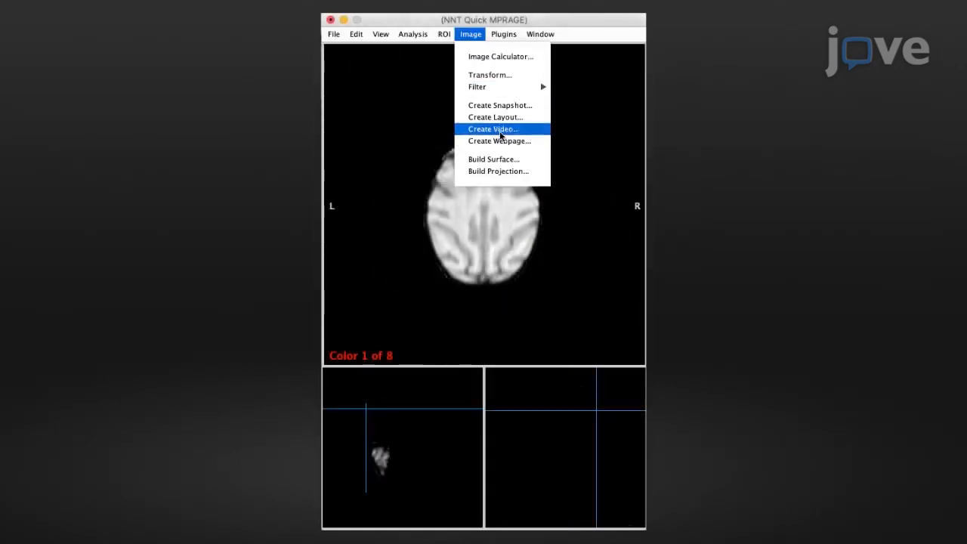
left_click(493, 158)
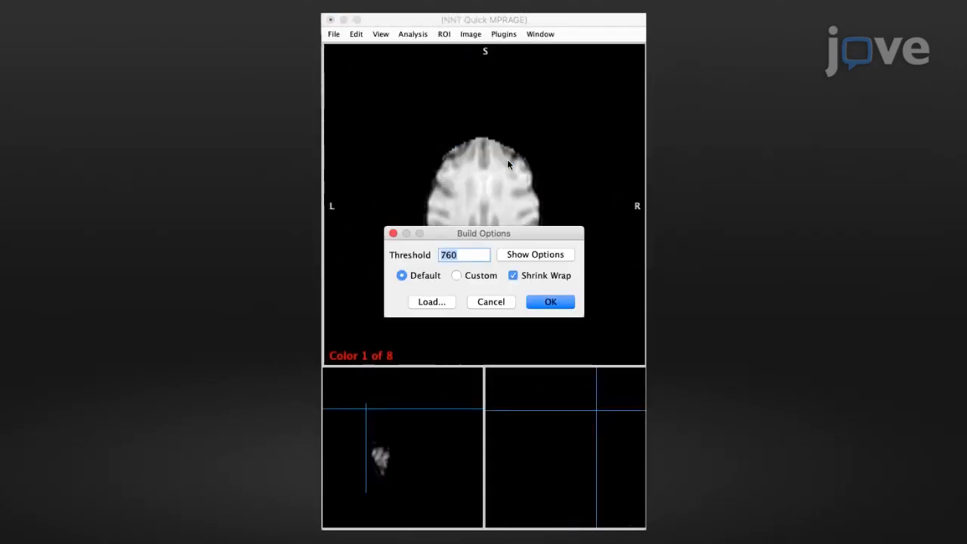
type("600")
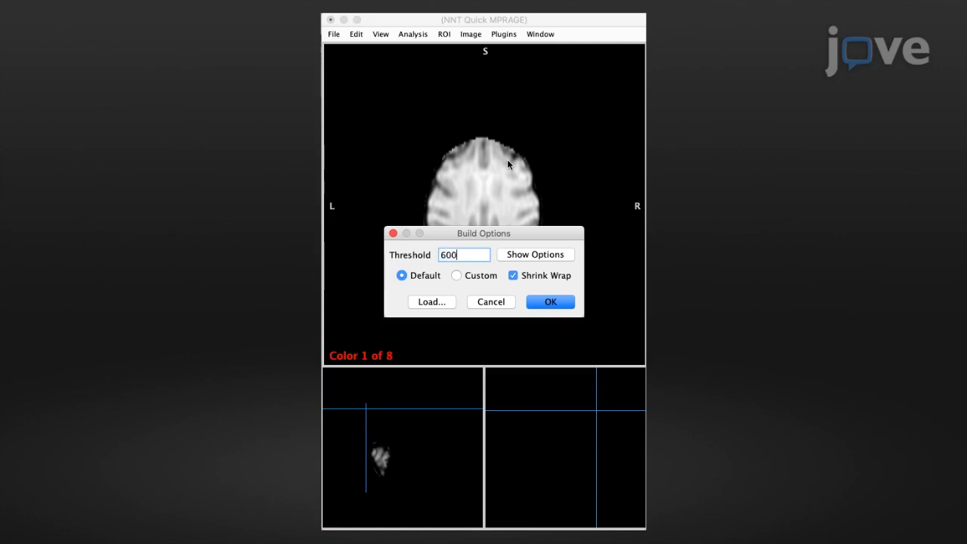
left_click(549, 302)
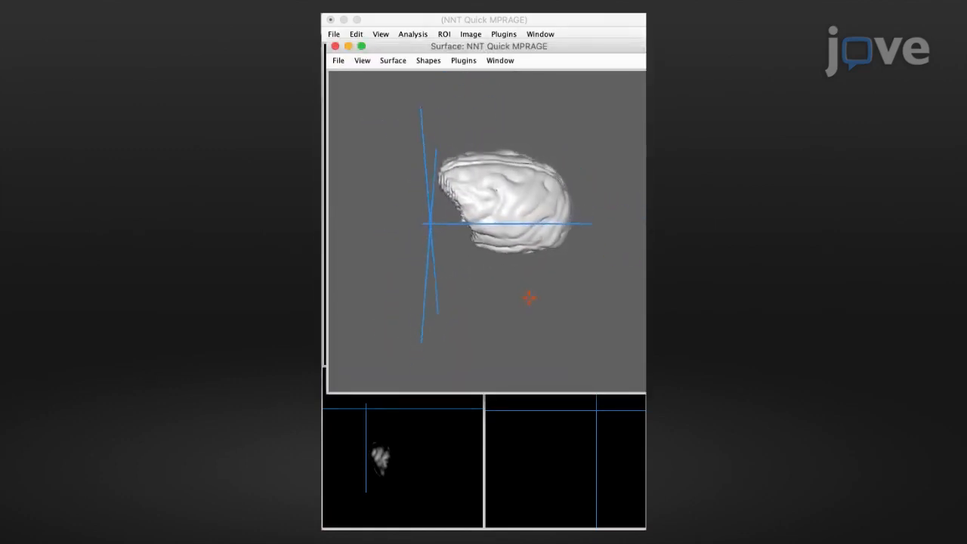
Step: Load the brain region of interest via File > Load ROI
left_click(333, 34)
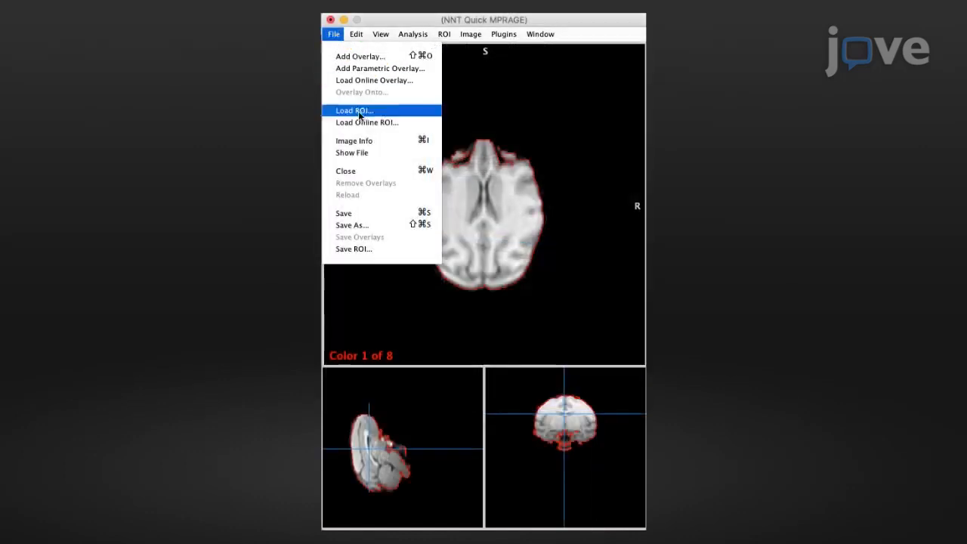
left_click(353, 249)
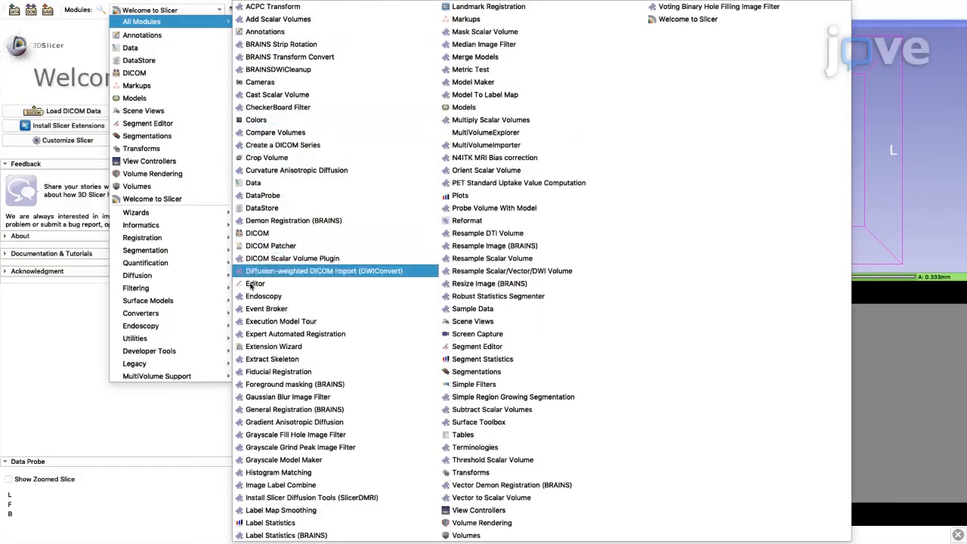
Step: In the Editor, drag the threshold range slider to cover the brain label map
left_click(255, 282)
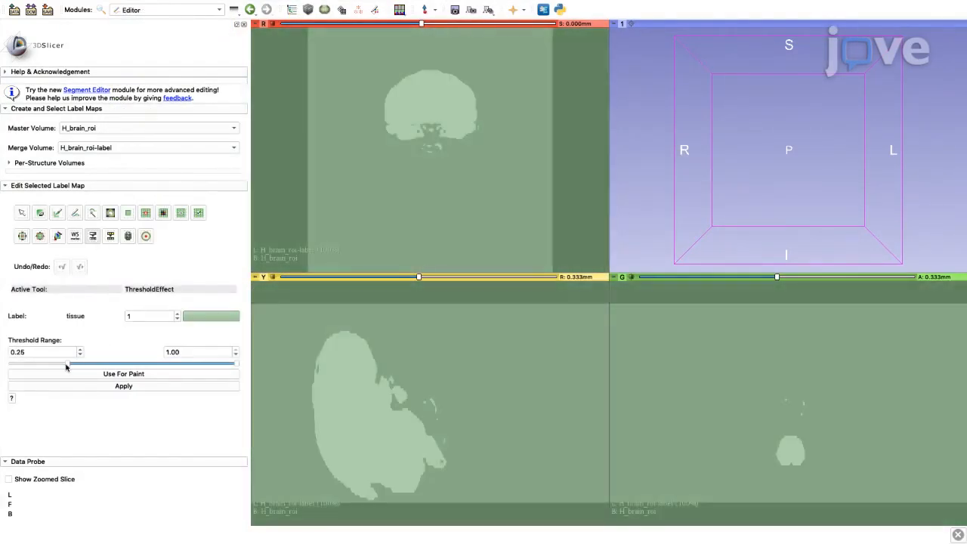
left_click_drag(72, 365, 238, 365)
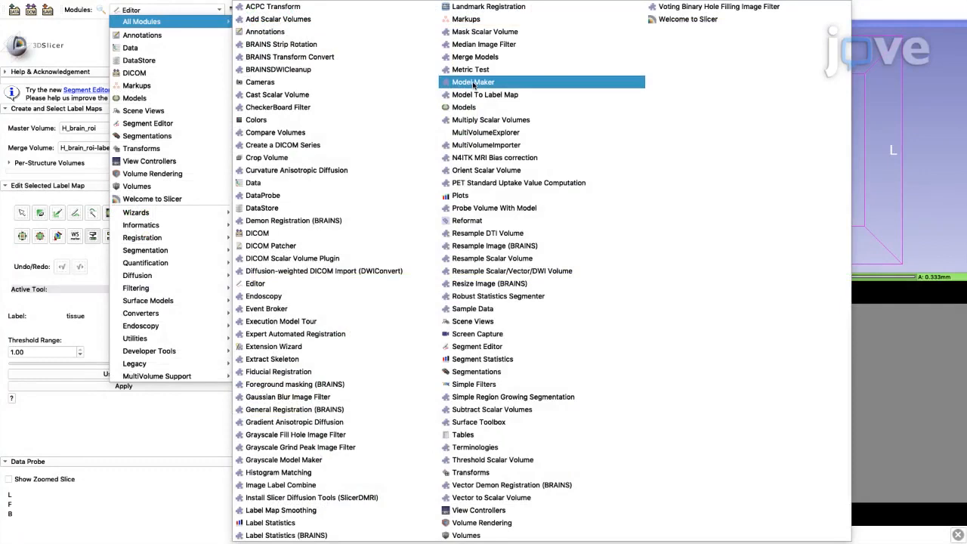
Step: Run Model Maker on input volume H_brain_roi-label
left_click(473, 82)
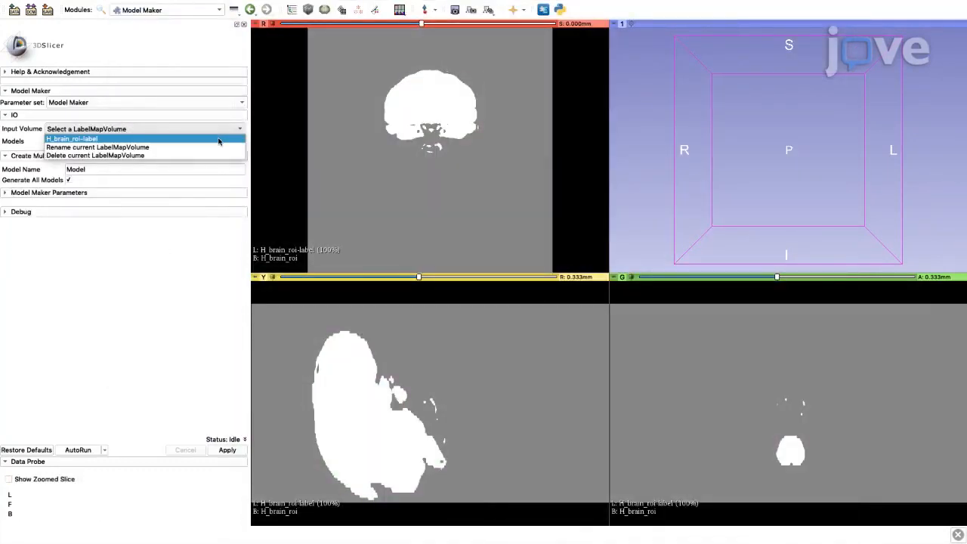
left_click(72, 138)
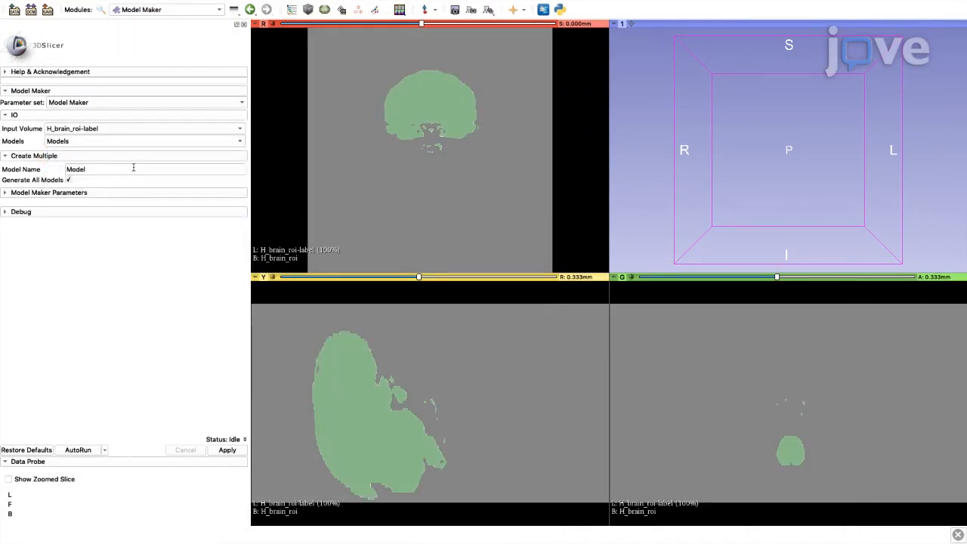
left_click(226, 449)
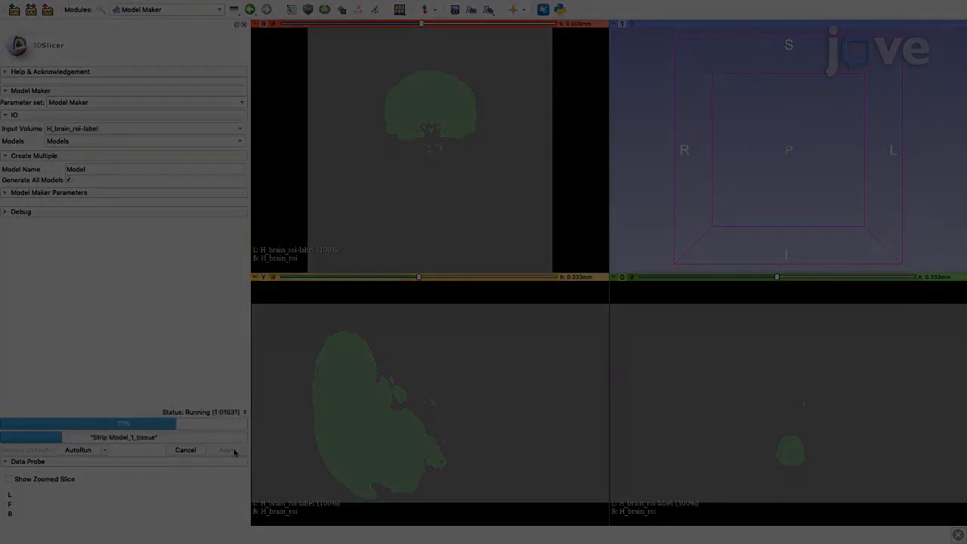